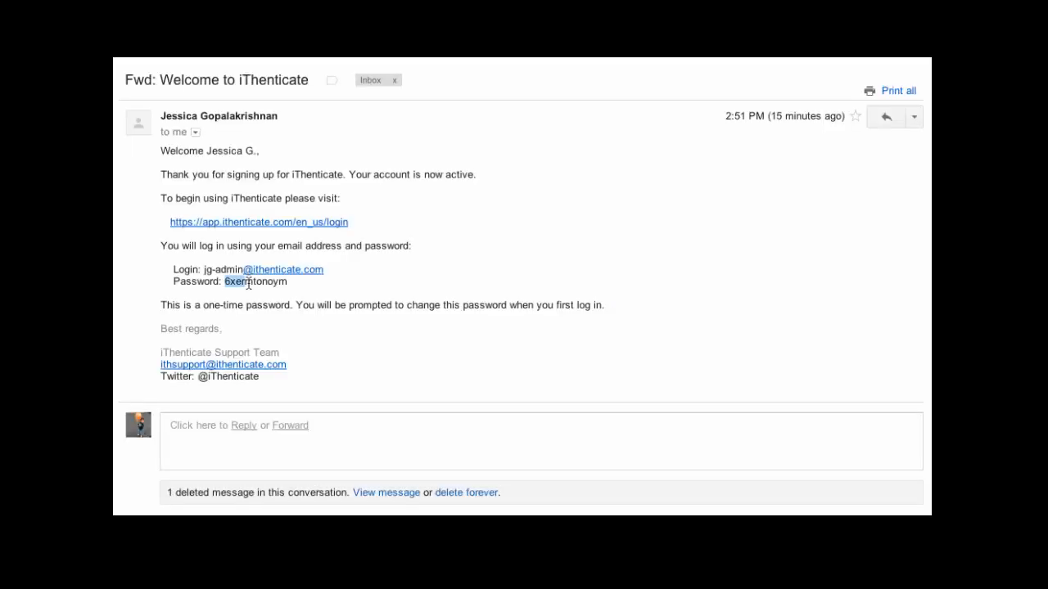
Select and copy the one-time password from the iThenticate welcome email in Gmail.
{"action": "double_click", "coordinate": [254, 282]}
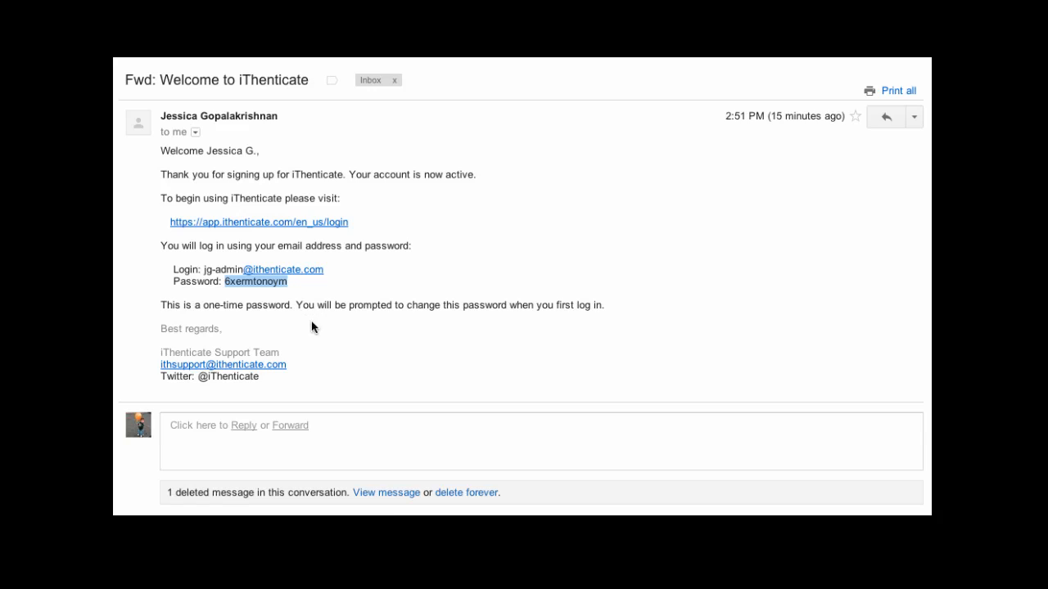
{"action": "left_click", "coordinate": [259, 223]}
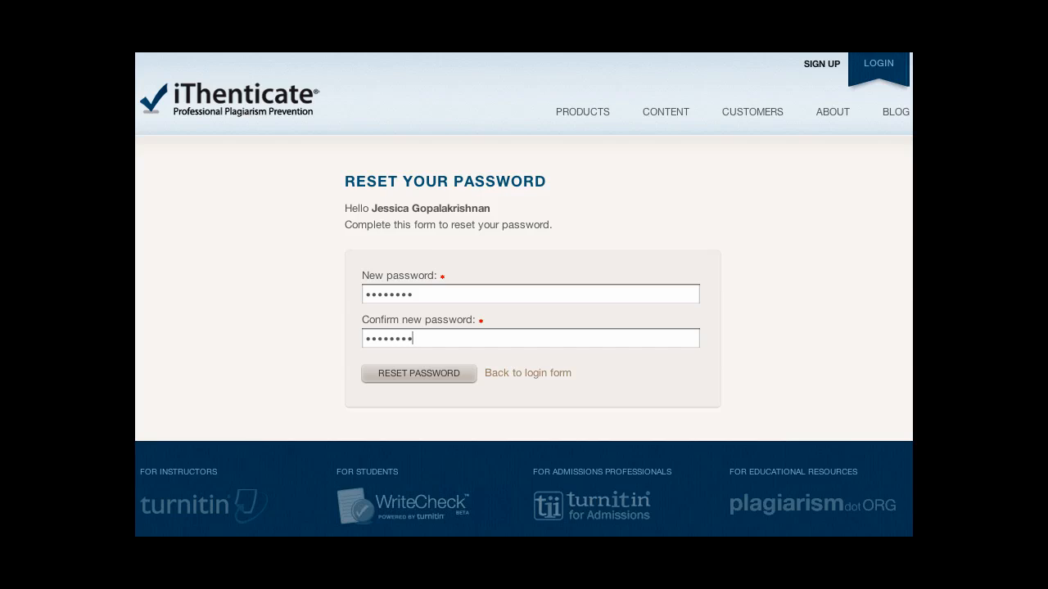
Confirm Reset Password to land on the dashboard with the empty My Documents folder.
{"action": "left_click", "coordinate": [419, 374]}
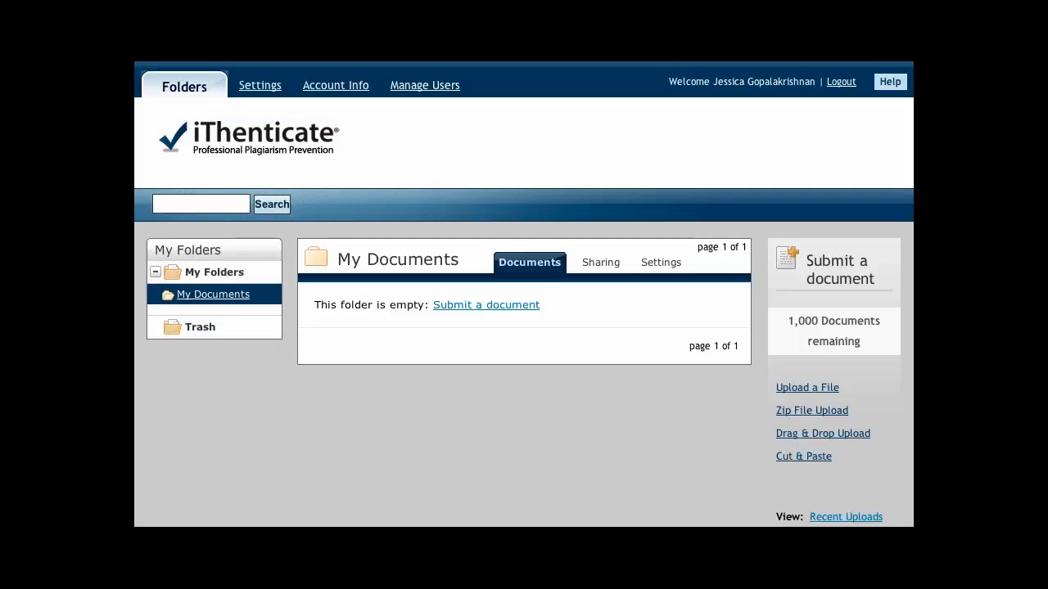
{"action": "mouse_move", "coordinate": [311, 111]}
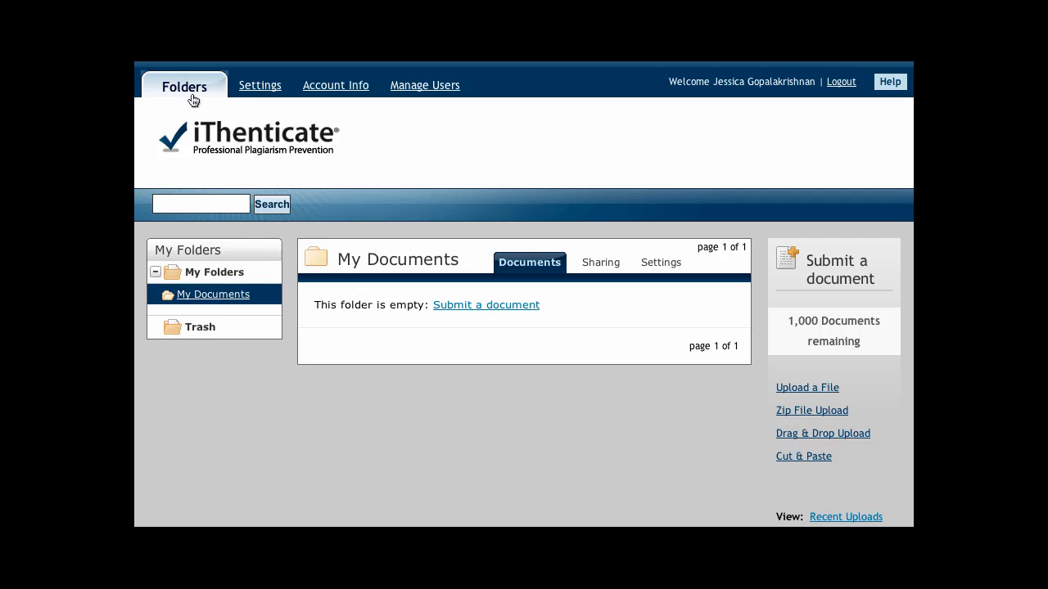
{"action": "mouse_move", "coordinate": [347, 111]}
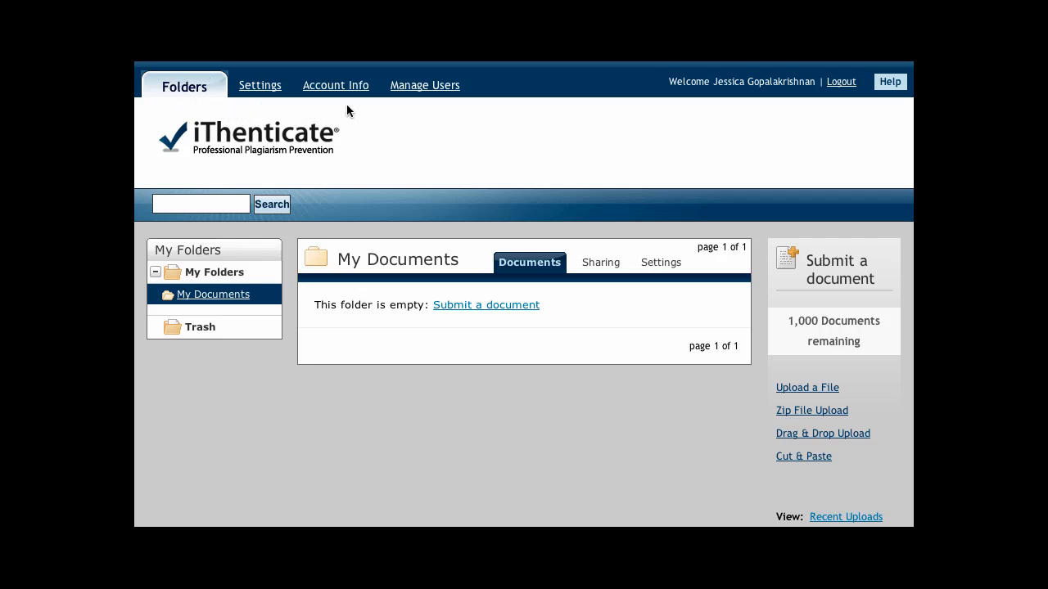
{"action": "mouse_move", "coordinate": [432, 108]}
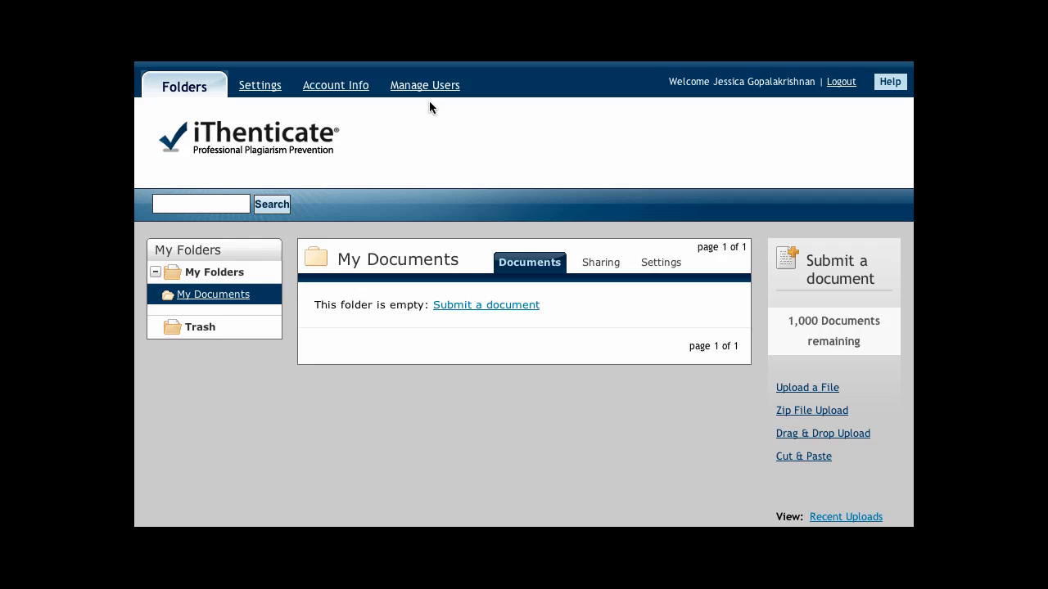
{"action": "mouse_move", "coordinate": [501, 113]}
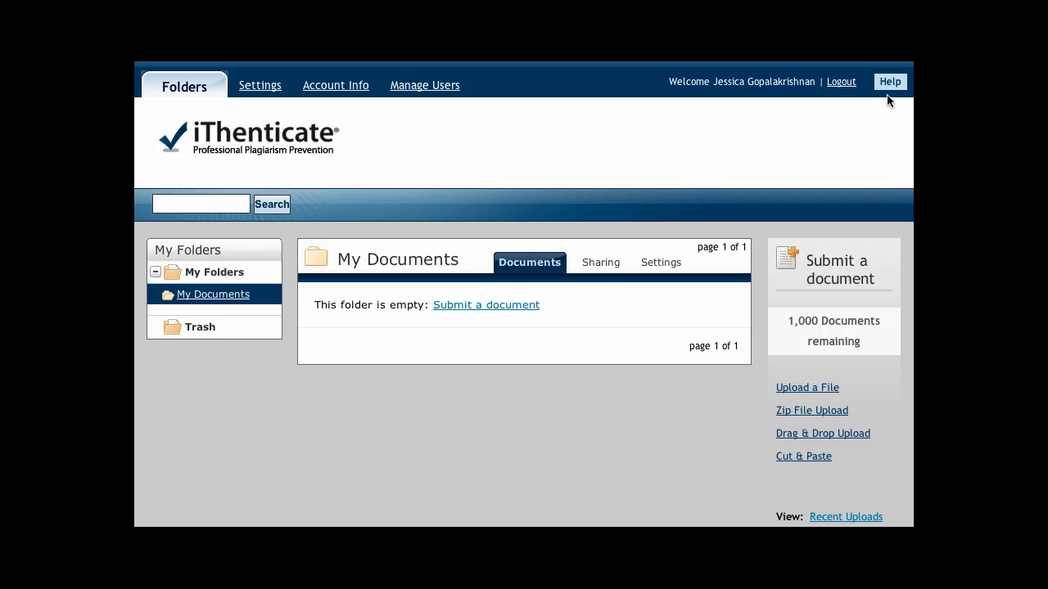
{"action": "mouse_move", "coordinate": [890, 92]}
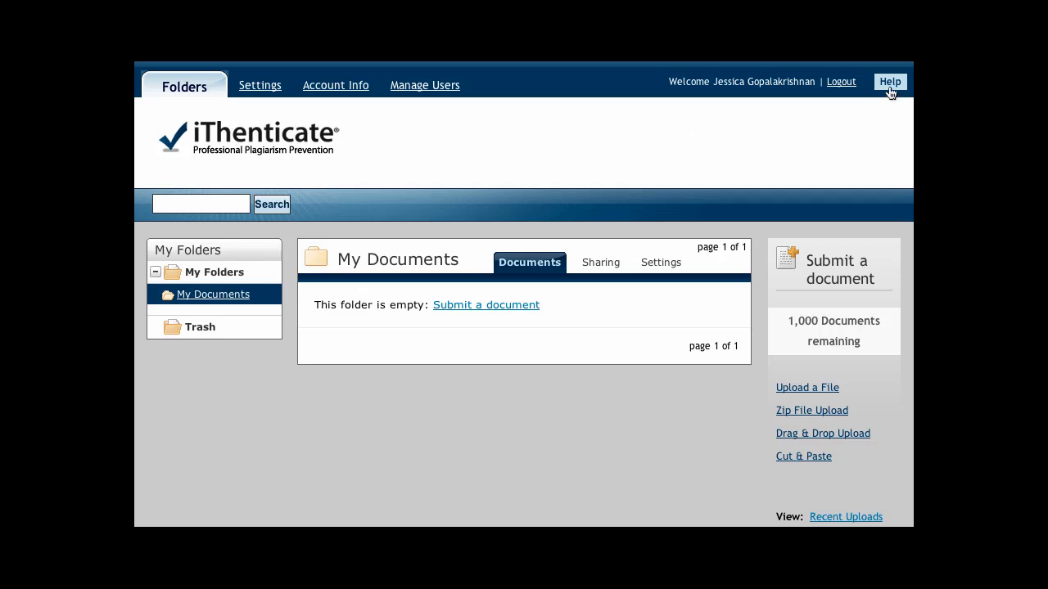
Bring up the Help Center showing the support question form and documentation guides.
{"action": "left_click", "coordinate": [891, 82]}
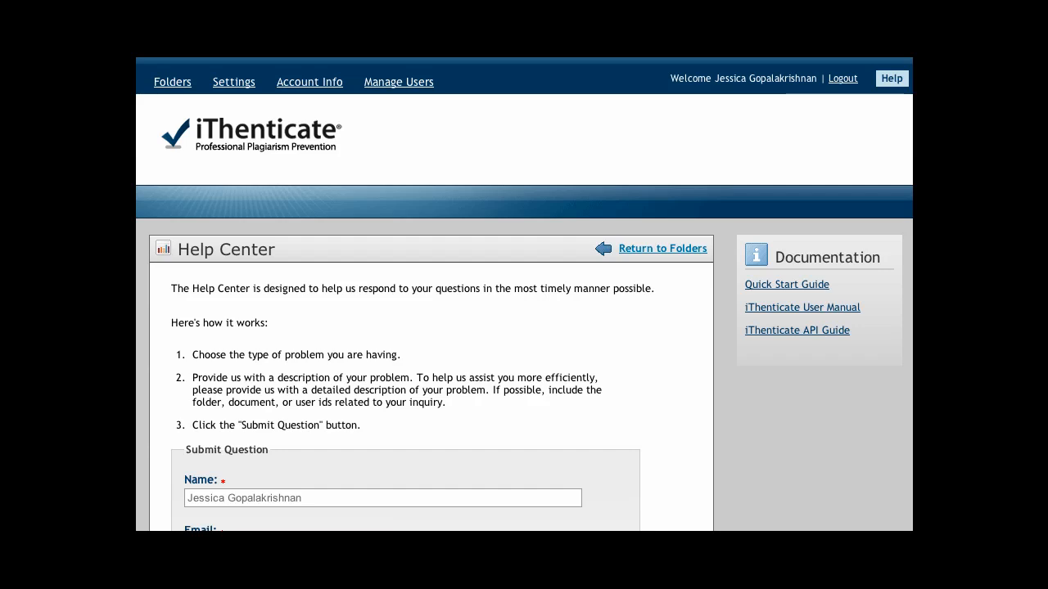
{"action": "mouse_move", "coordinate": [730, 282]}
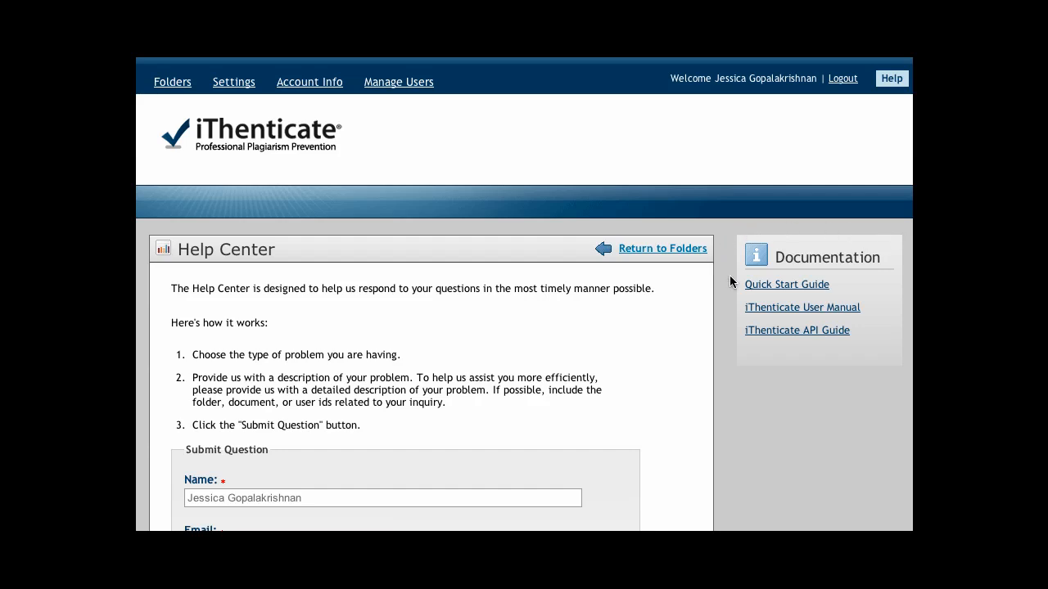
{"action": "mouse_move", "coordinate": [745, 309]}
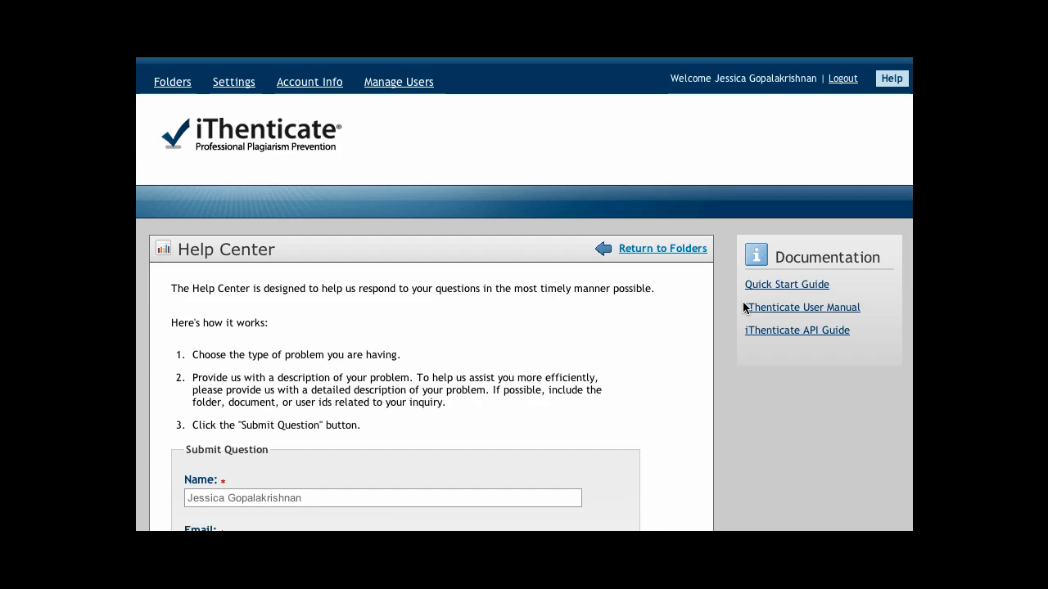
{"action": "mouse_move", "coordinate": [742, 337]}
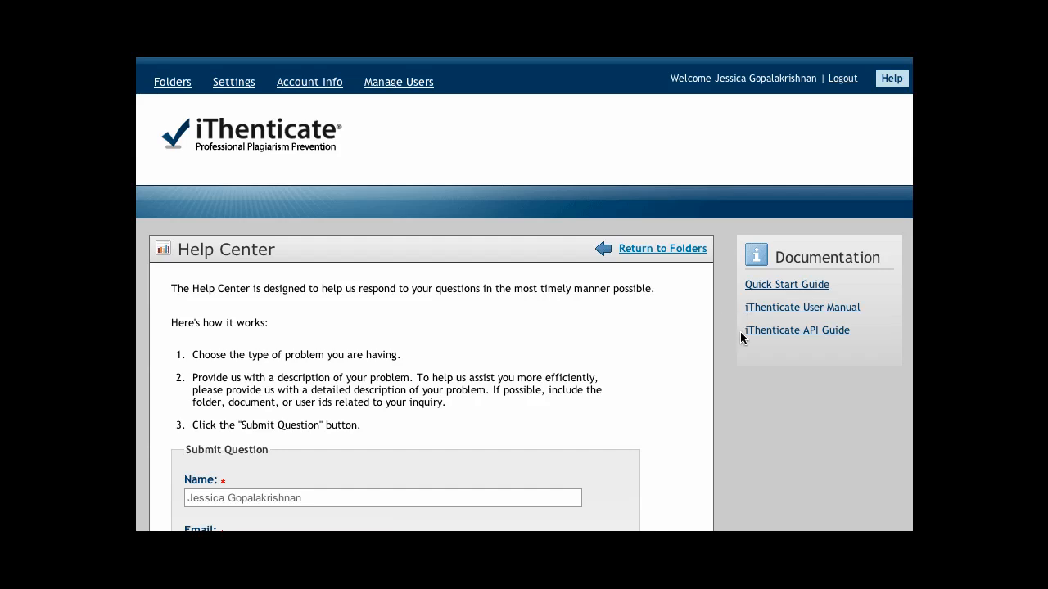
{"action": "mouse_move", "coordinate": [527, 347]}
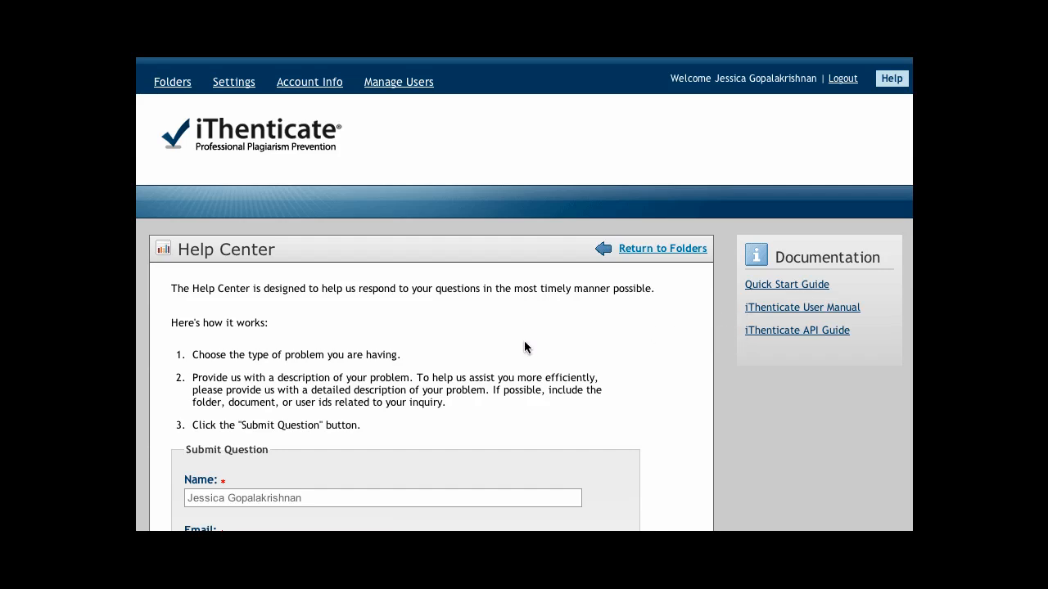
Fill the Description field of the Help Center question form with 'Please help'.
{"action": "scroll", "scroll_direction": "down", "scroll_amount": 3}
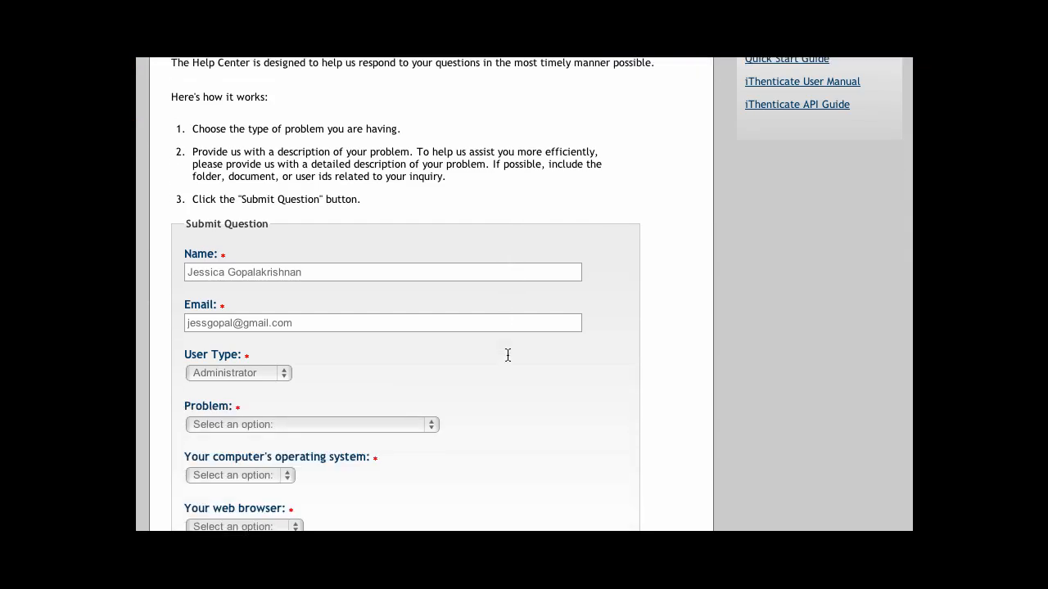
{"action": "scroll", "scroll_direction": "down", "scroll_amount": 3}
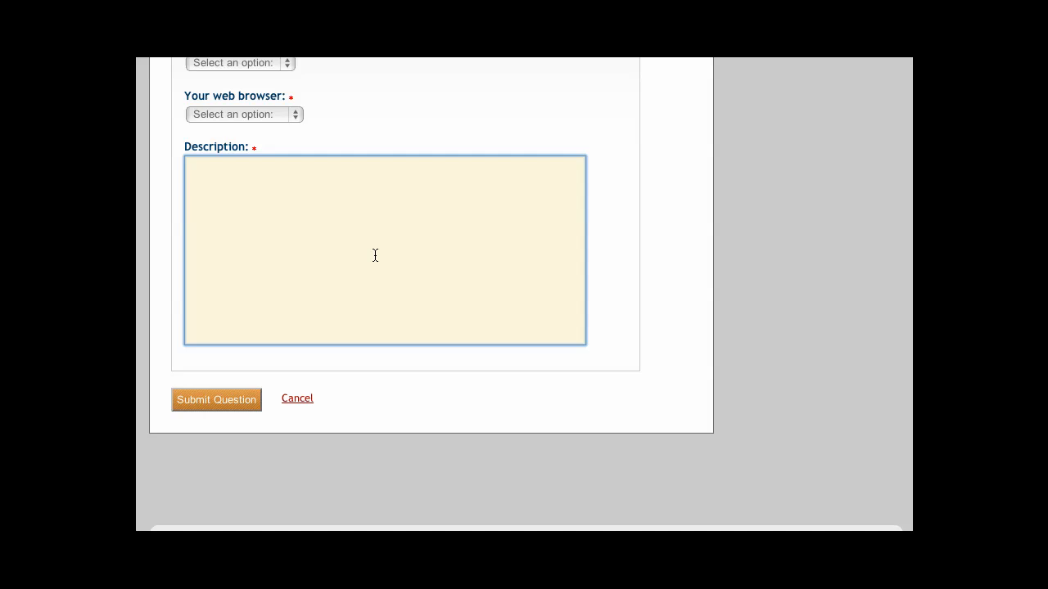
{"action": "type", "text": "Please help"}
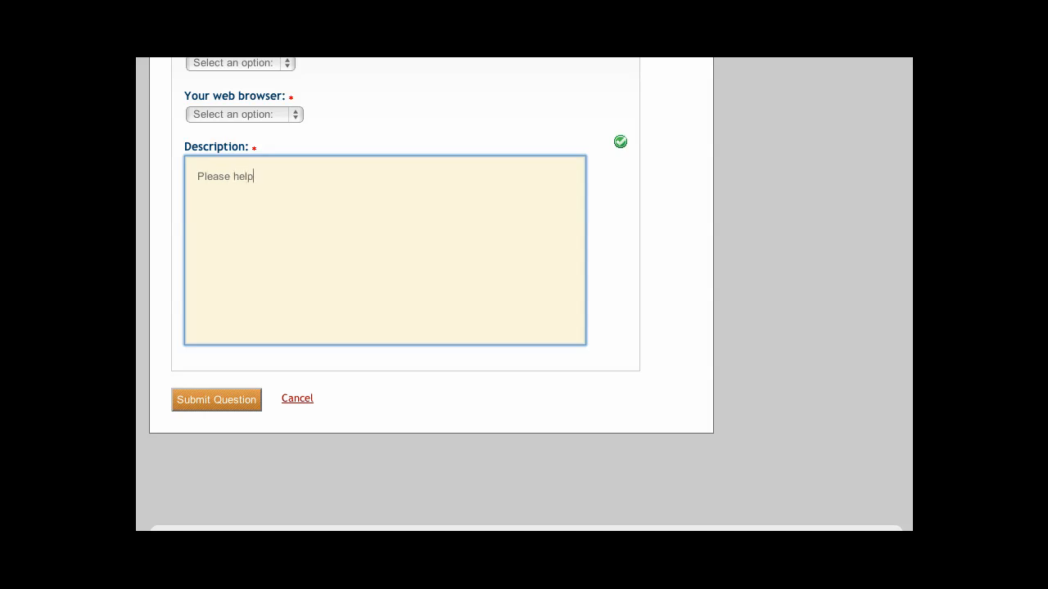
{"action": "mouse_move", "coordinate": [200, 370]}
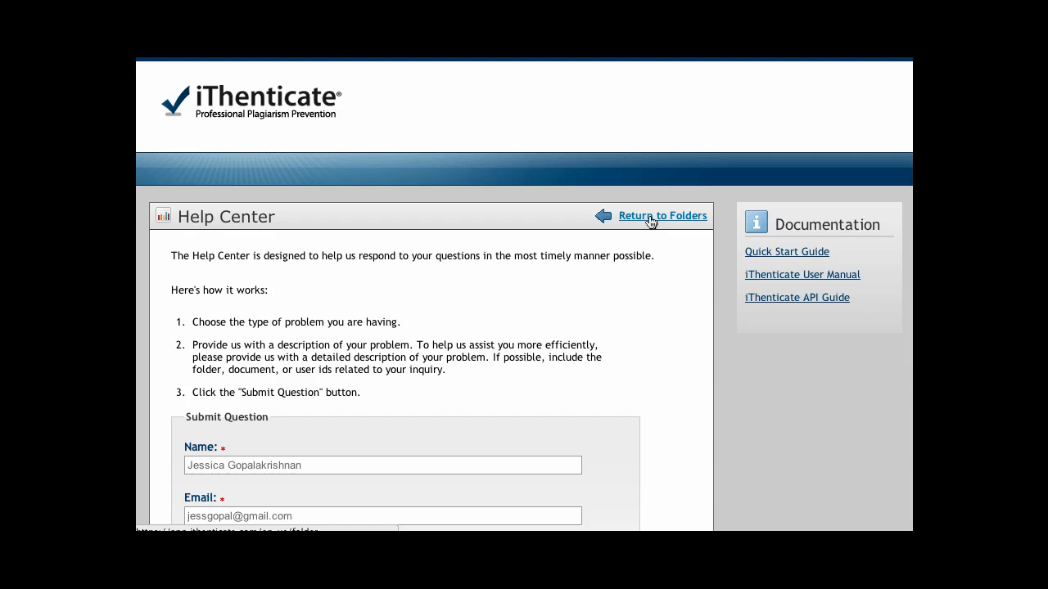
Use Return to Folders to get back to the empty My Documents folder.
{"action": "left_click", "coordinate": [662, 217]}
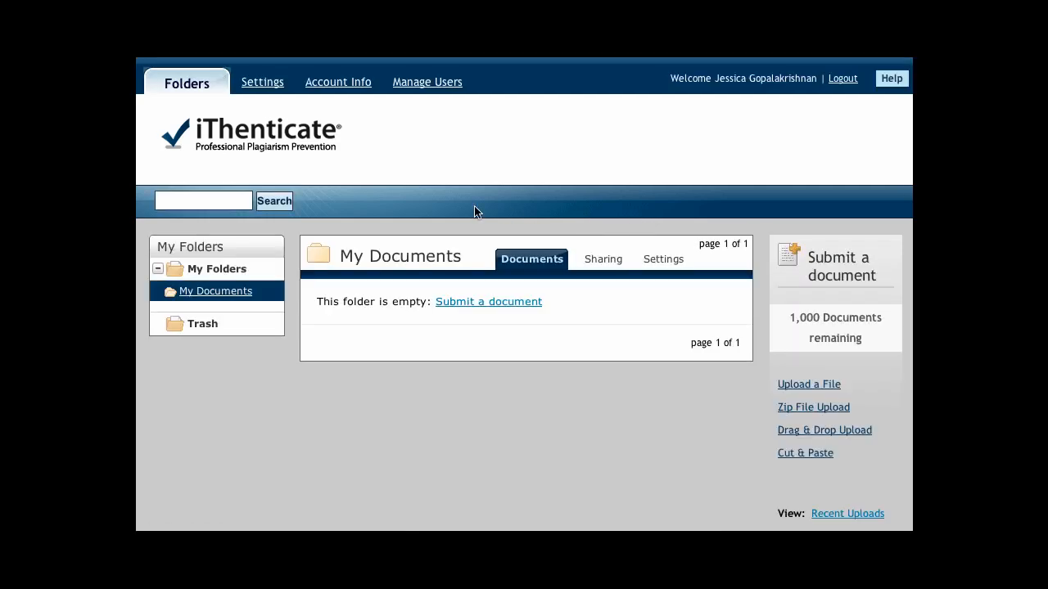
{"action": "mouse_move", "coordinate": [211, 270]}
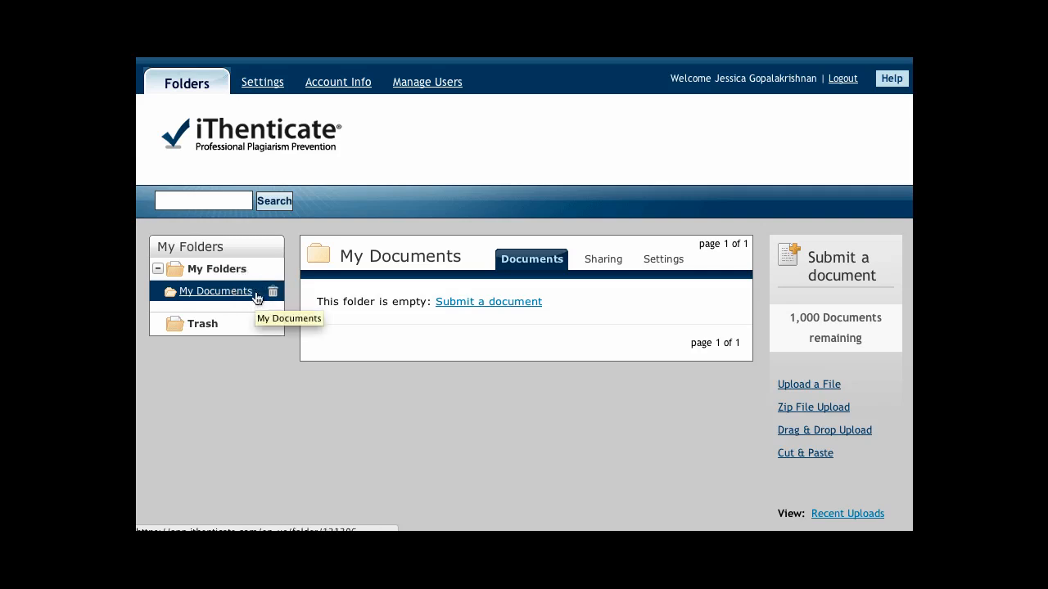
{"action": "mouse_move", "coordinate": [293, 311]}
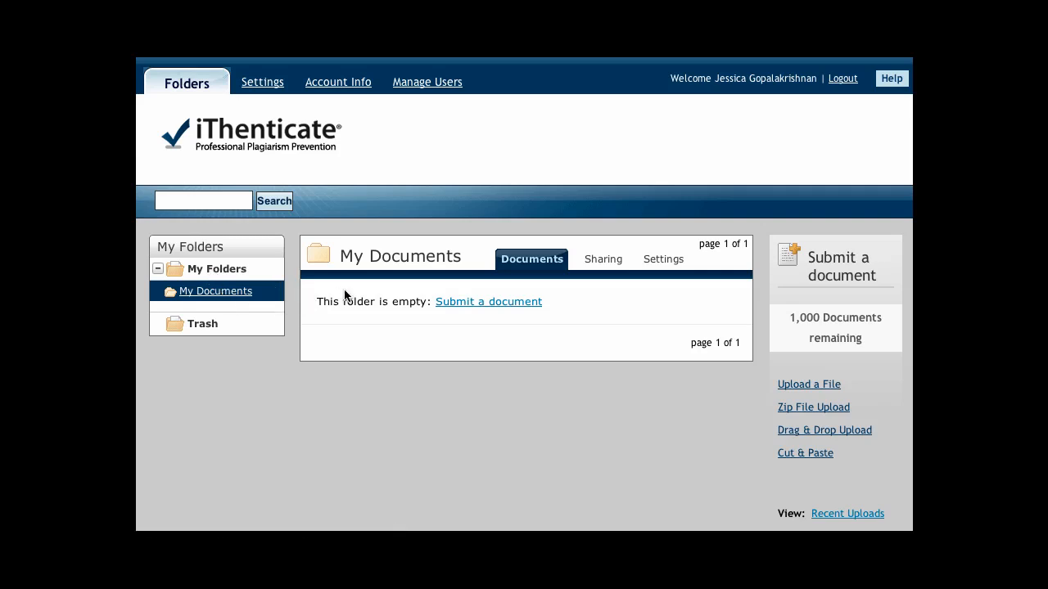
{"action": "mouse_move", "coordinate": [288, 318]}
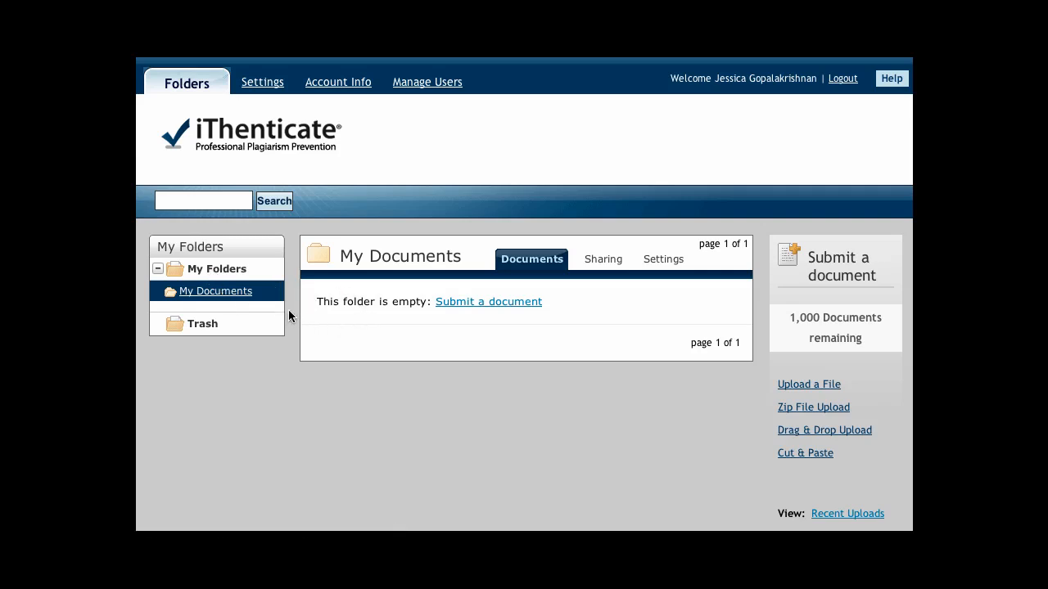
{"action": "mouse_move", "coordinate": [753, 406]}
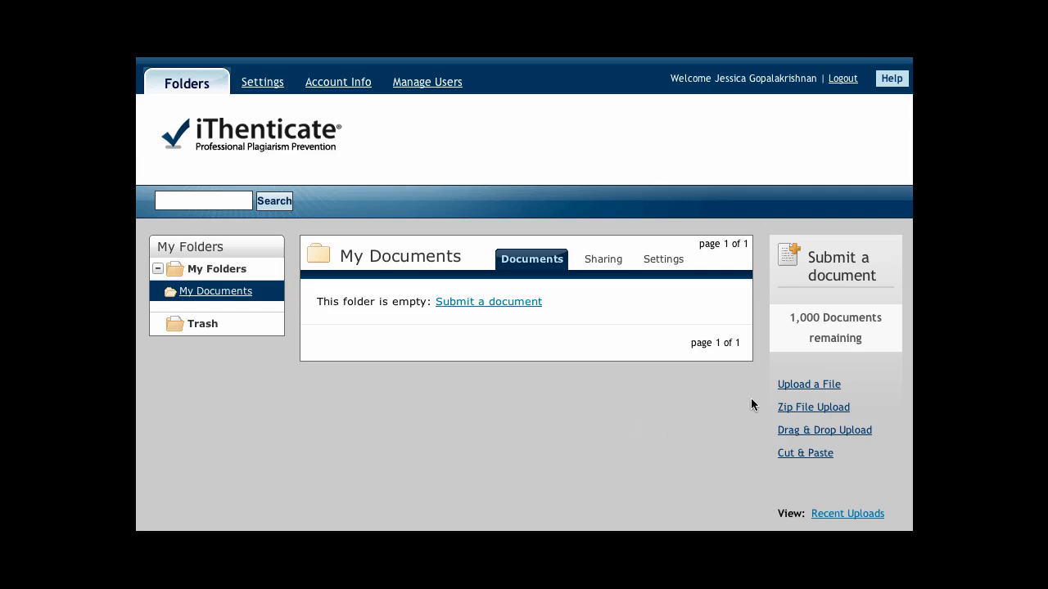
{"action": "mouse_move", "coordinate": [760, 442]}
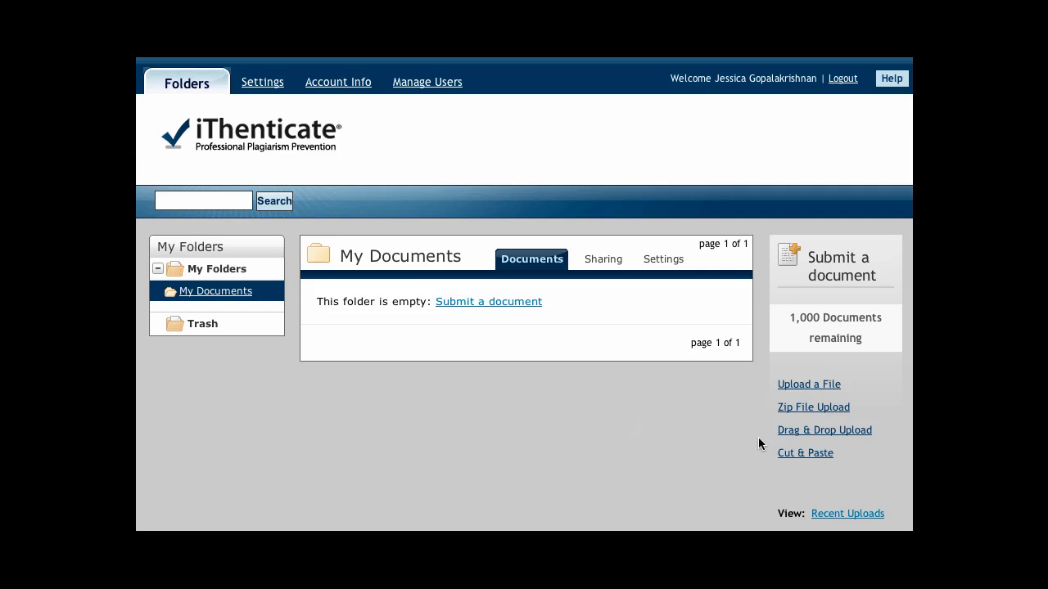
{"action": "scroll", "scroll_direction": "down", "scroll_amount": 3}
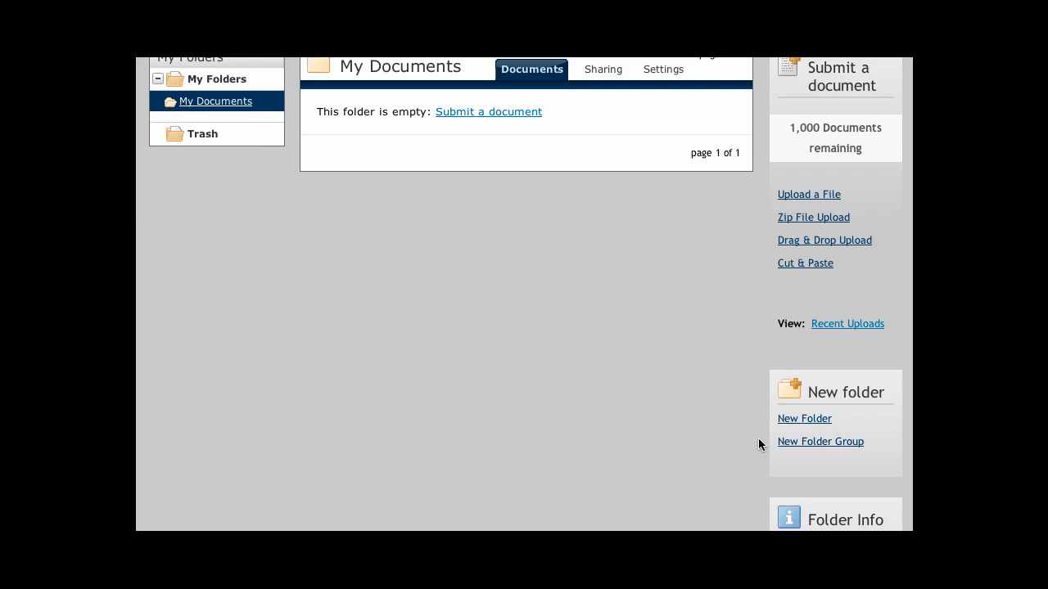